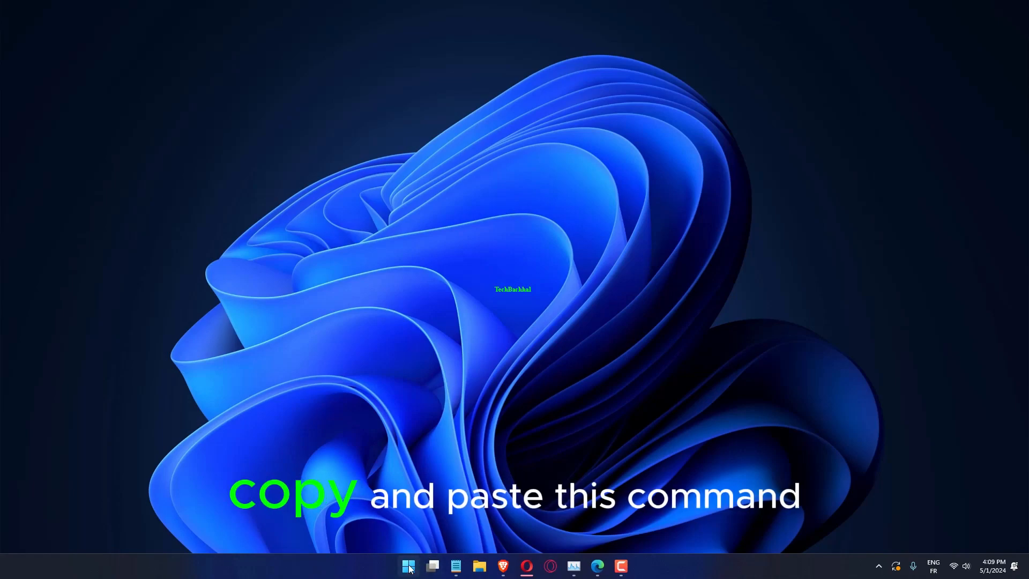
Right-click the Start button to bring up the Win+X quick-link menu
right_click(409, 566)
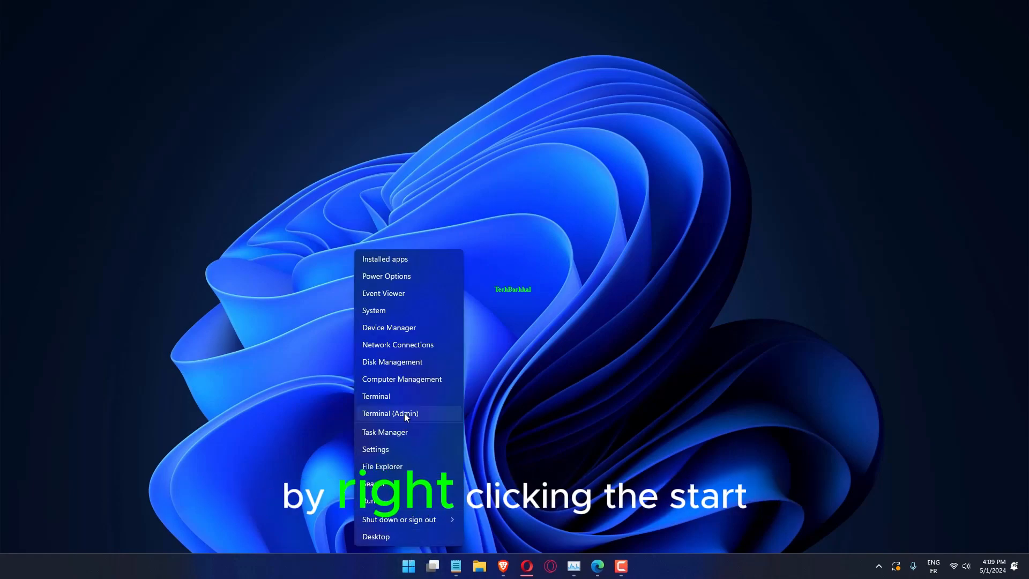
Launch Terminal (Admin) for an elevated PowerShell session, then close its window
left_click(390, 413)
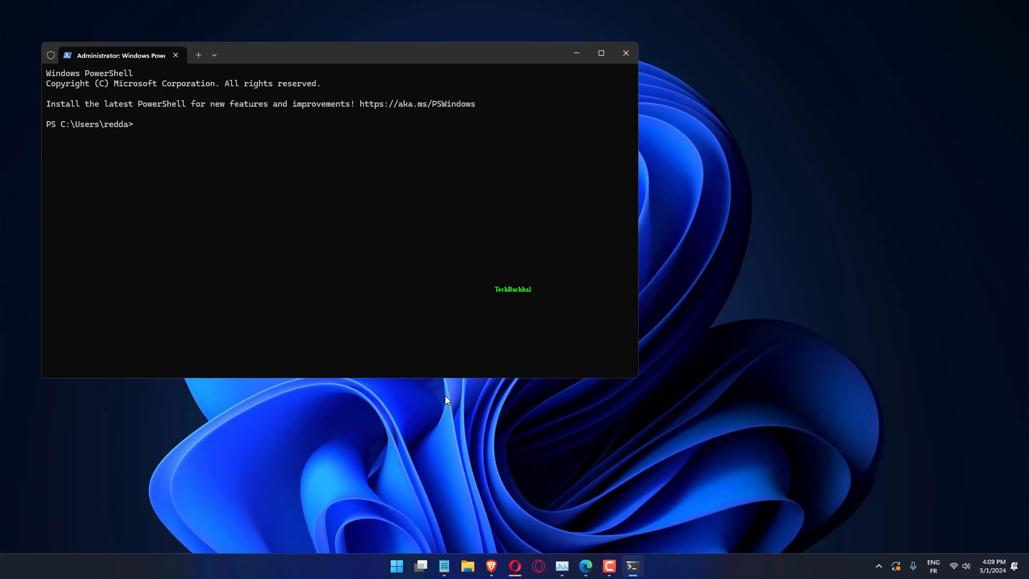
mouse_move(449, 420)
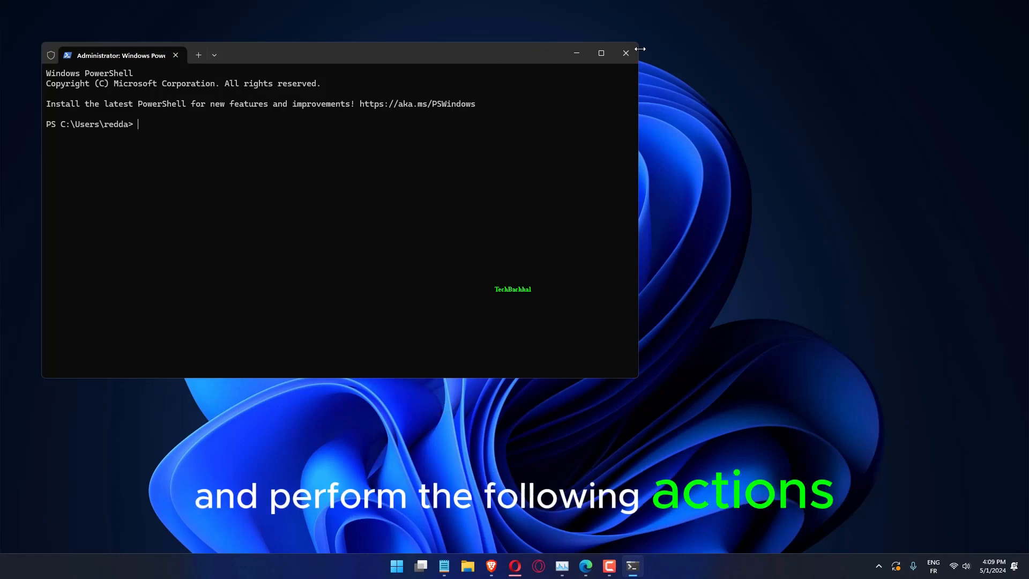
mouse_move(625, 55)
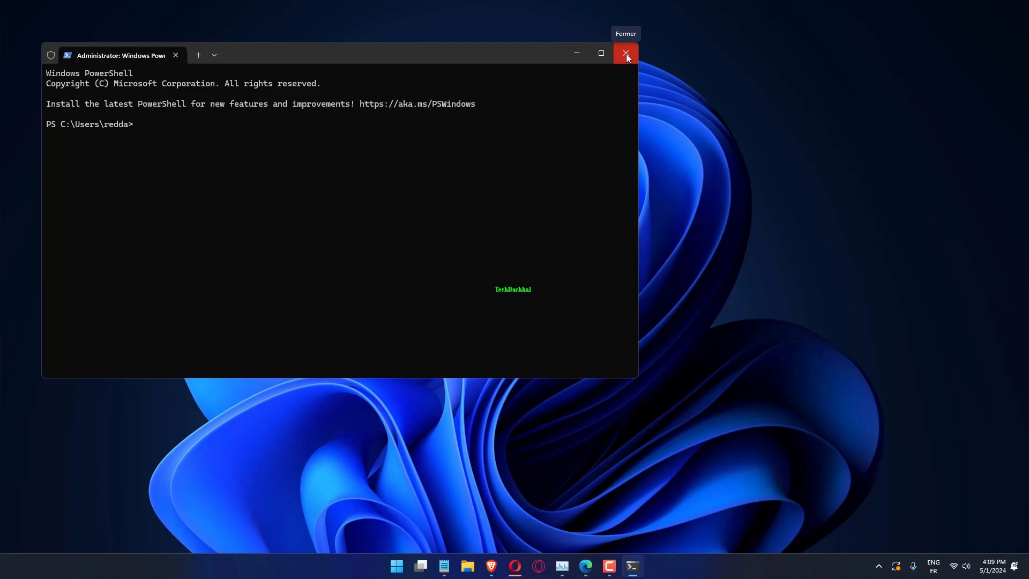
mouse_move(624, 55)
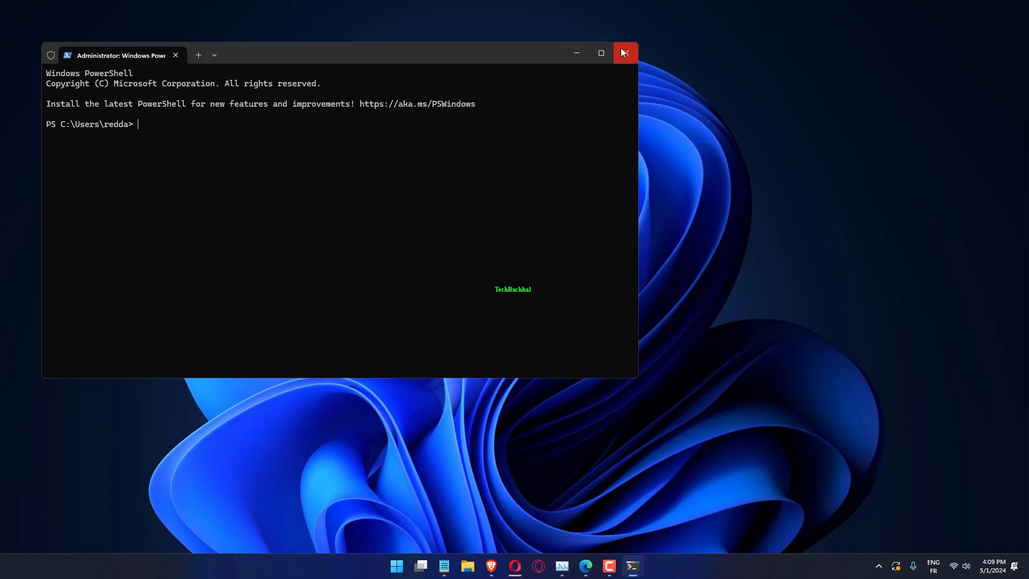
left_click(624, 53)
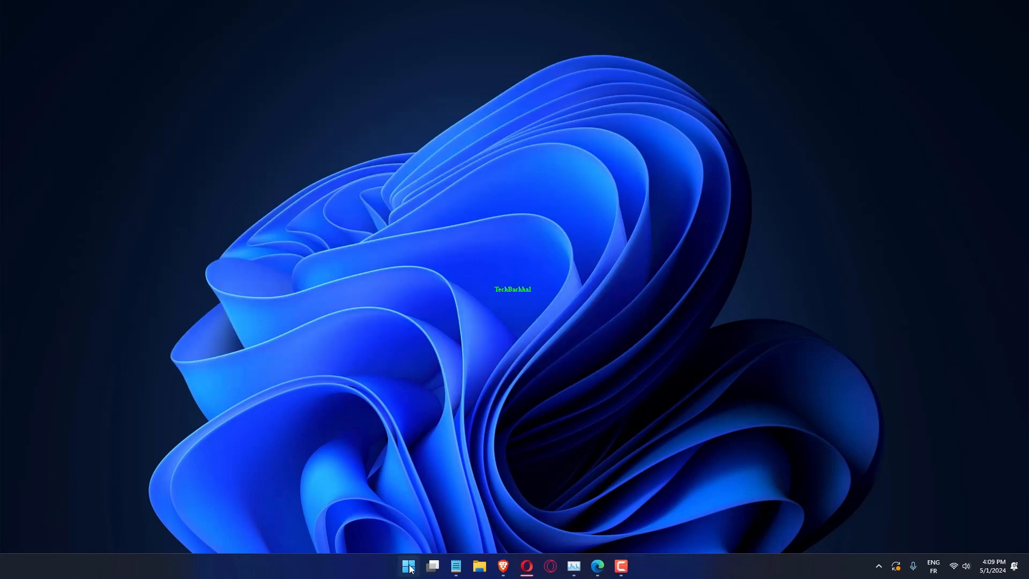
mouse_move(393, 454)
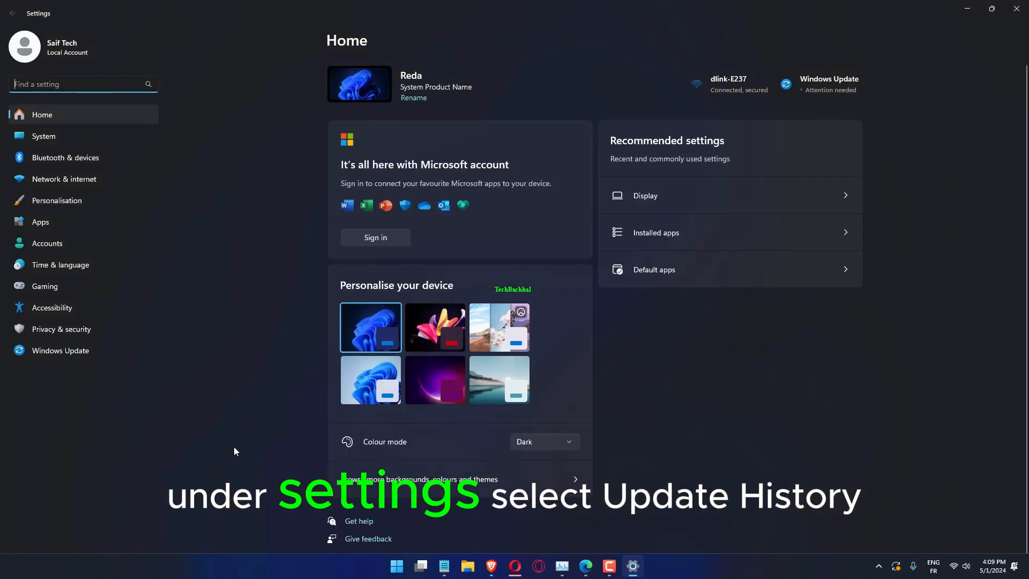
Go to the Windows Update page in Settings, showing two updates pending restart
left_click(61, 350)
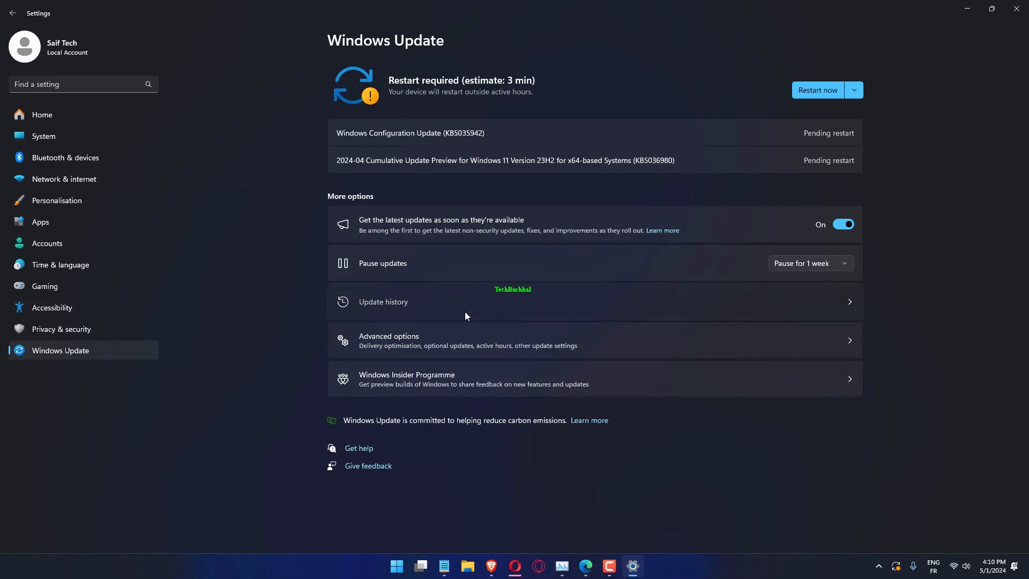
mouse_move(576, 310)
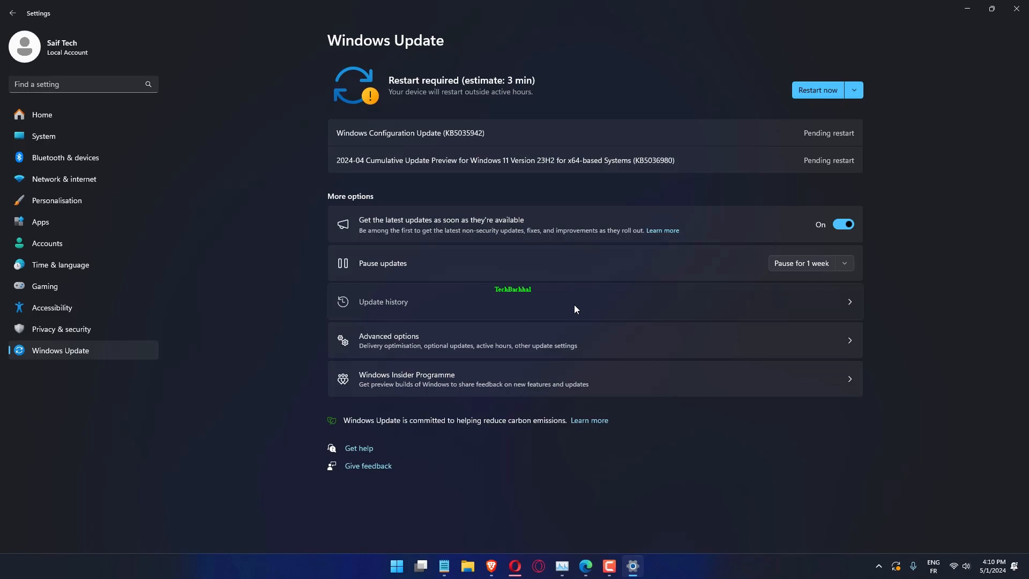
mouse_move(826, 344)
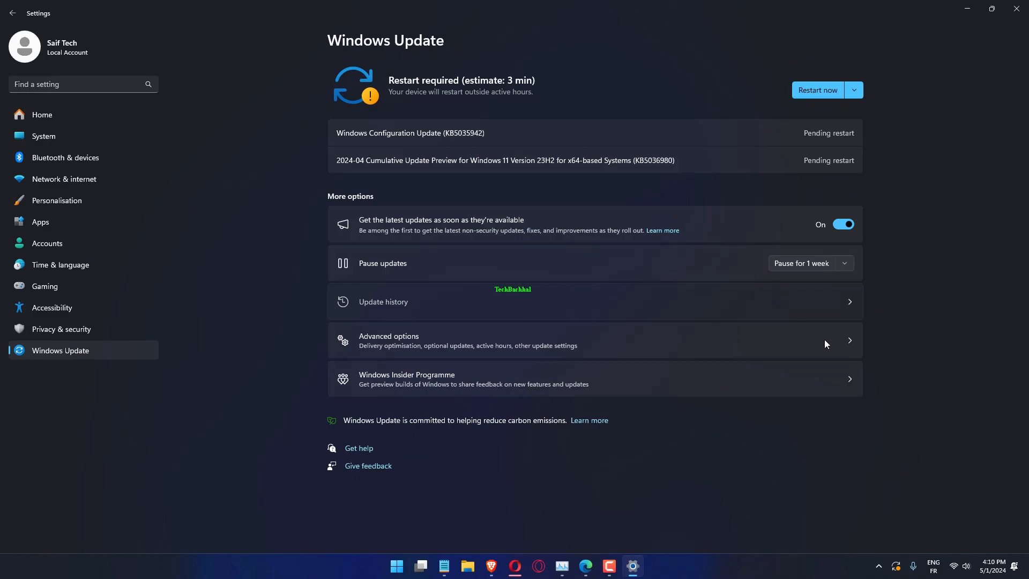
Go through Update history to the Uninstall updates page under Related settings
left_click(384, 302)
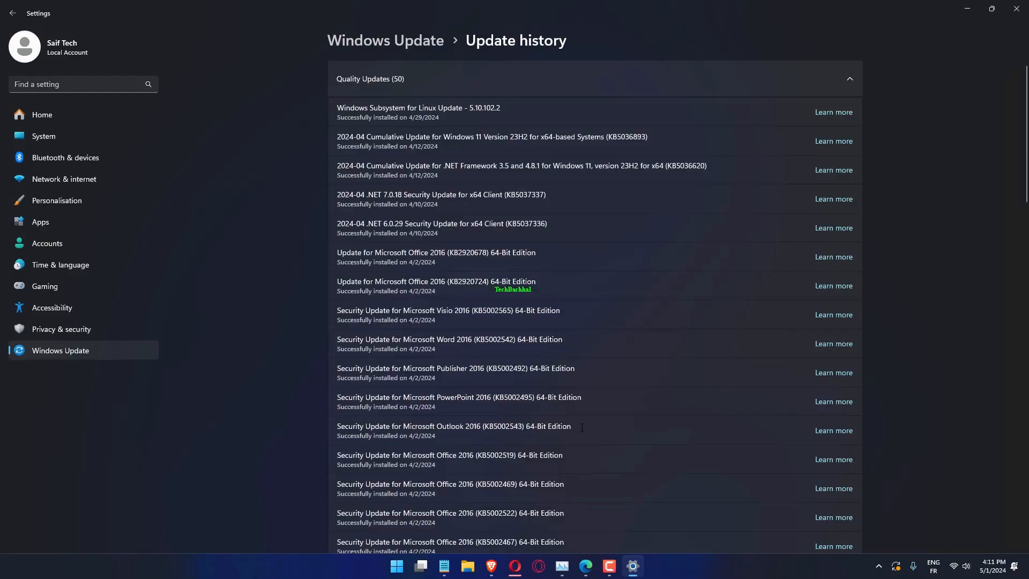
scroll("down", 3)
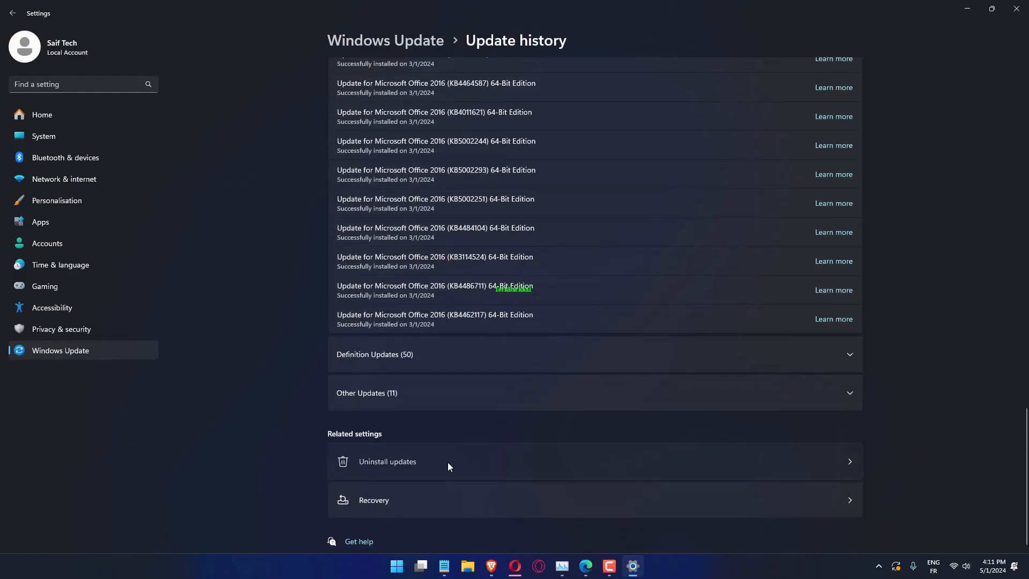
left_click(387, 462)
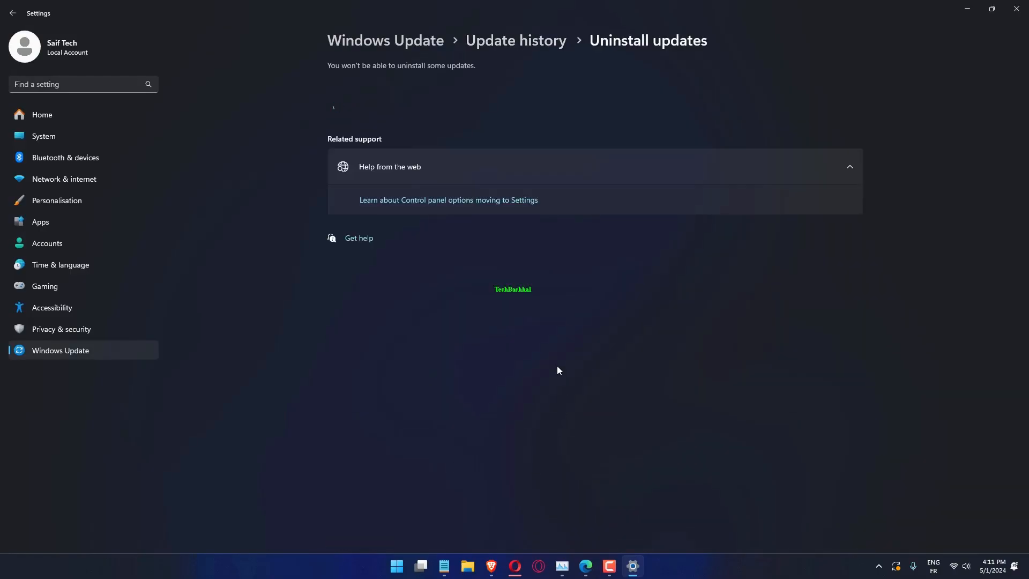